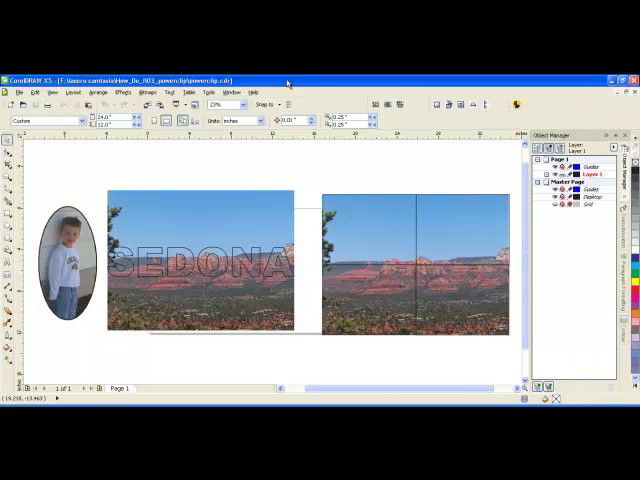
mouse_move(240, 180)
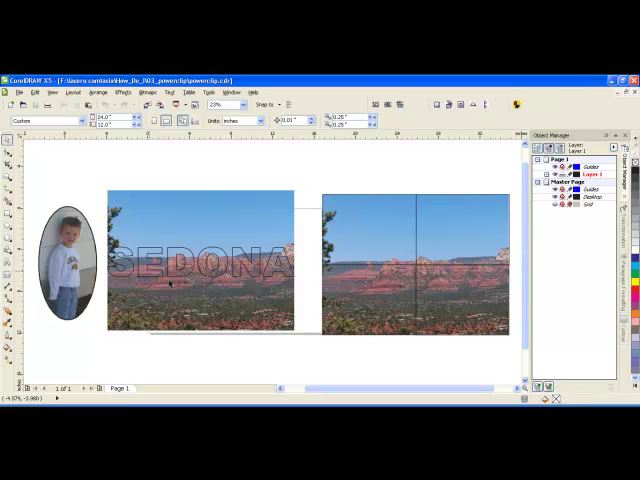
mouse_move(178, 293)
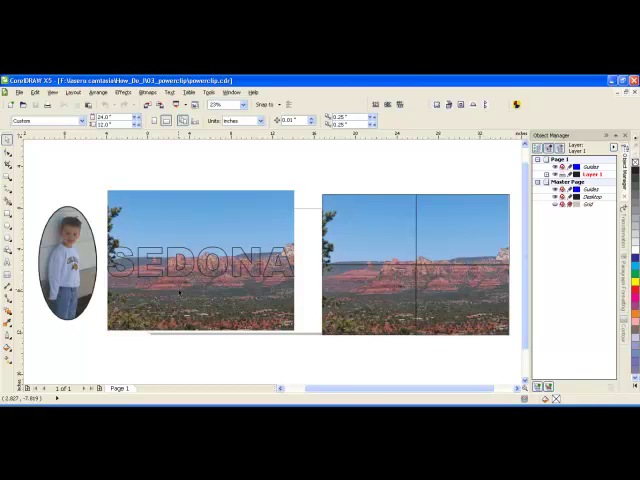
mouse_move(153, 225)
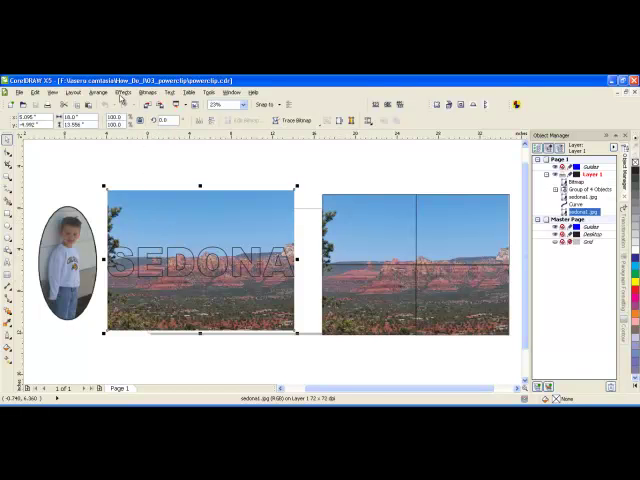
- PowerClip the Sedona photo inside the SEDONA lettering via Effects > PowerClip > Place Inside Container
left_click(128, 92)
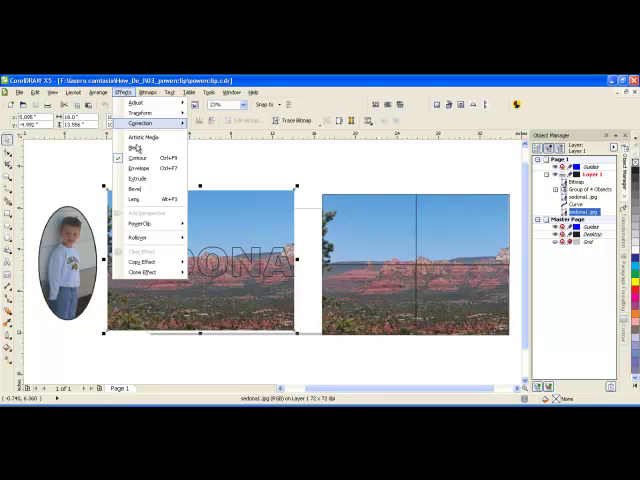
mouse_move(145, 226)
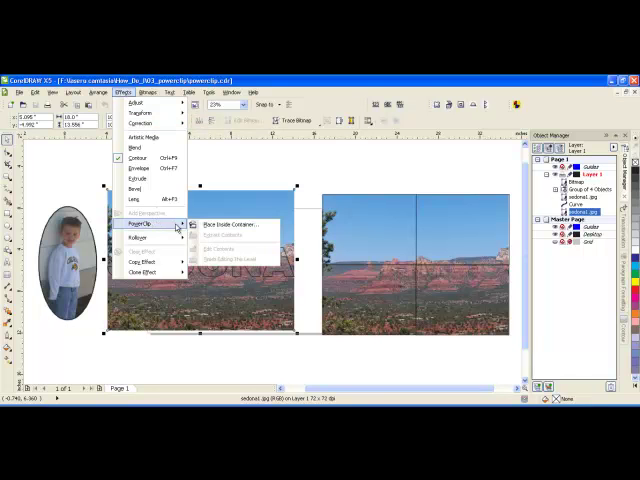
left_click(228, 224)
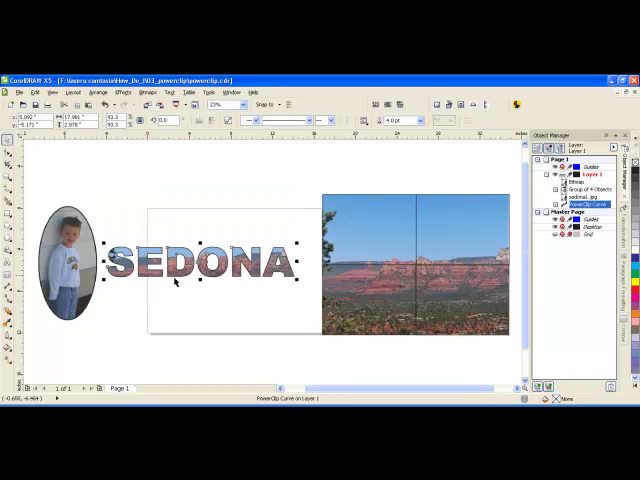
mouse_move(180, 304)
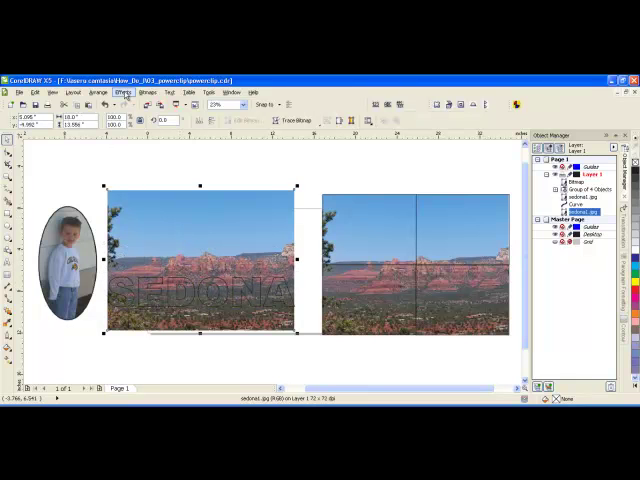
- Reopen the Effects menu to redo the PowerClip with the lowered SEDONA text
left_click(125, 92)
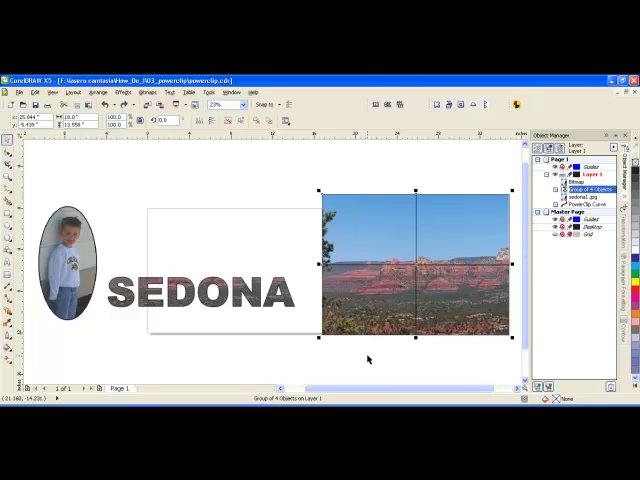
mouse_move(385, 377)
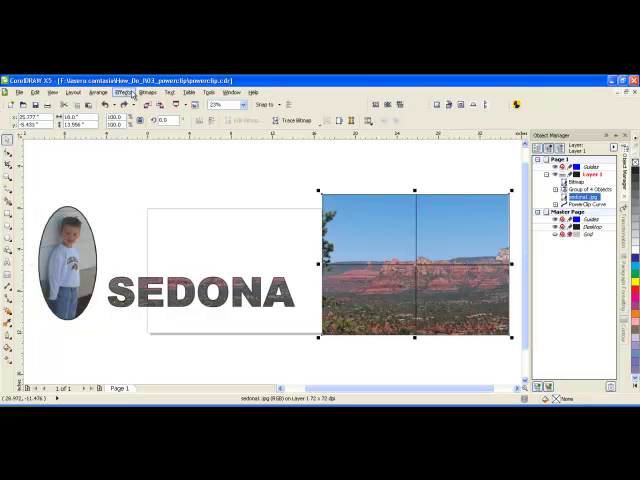
- Place the right-hand Sedona photo inside the four grouped squares with Place Inside Container
left_click(124, 92)
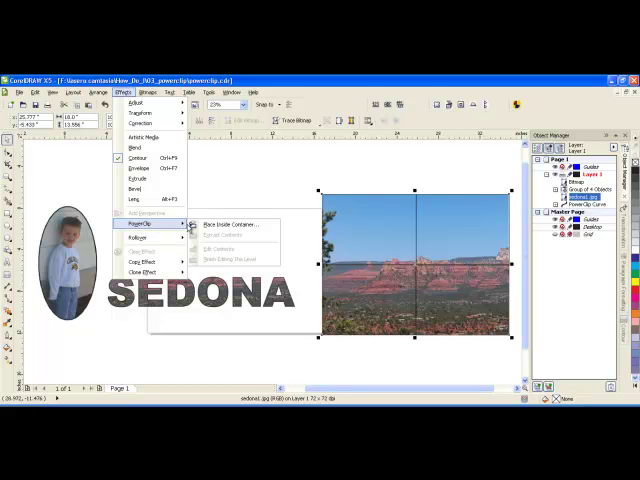
left_click(225, 224)
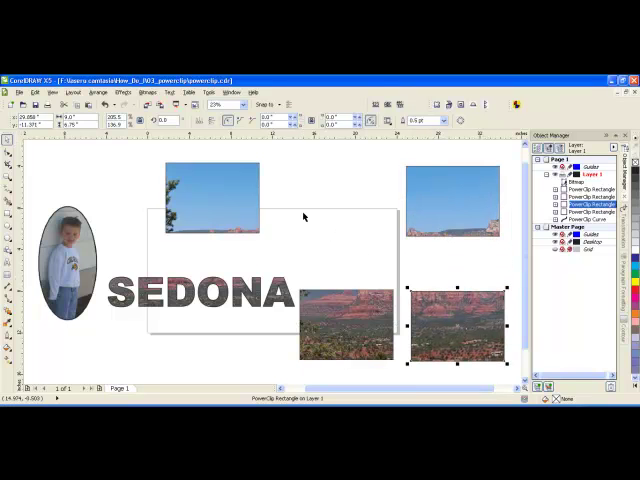
mouse_move(282, 201)
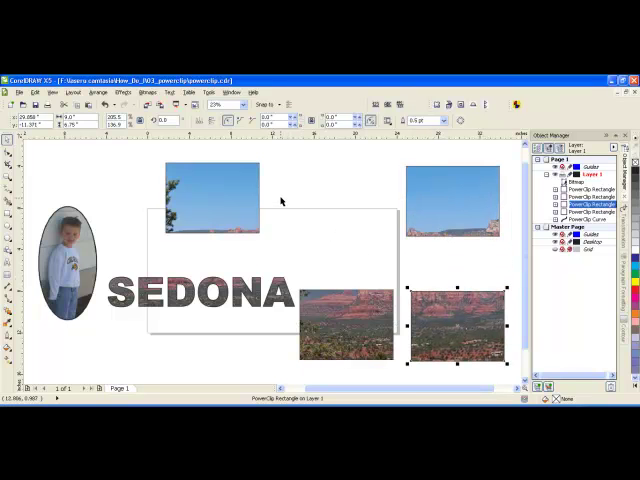